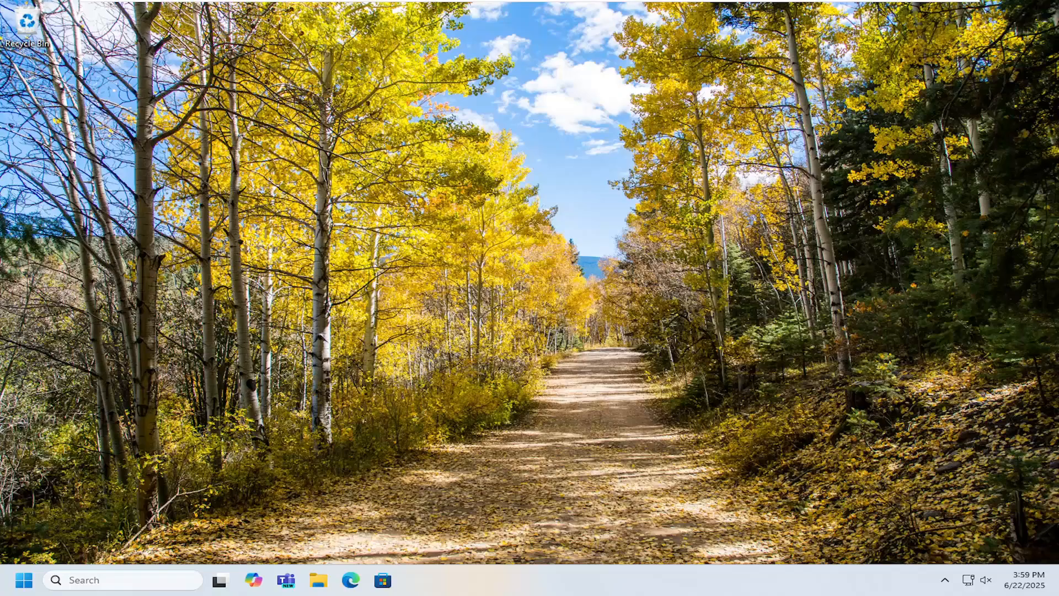
{"action": "mouse_move", "coordinate": [646, 343]}
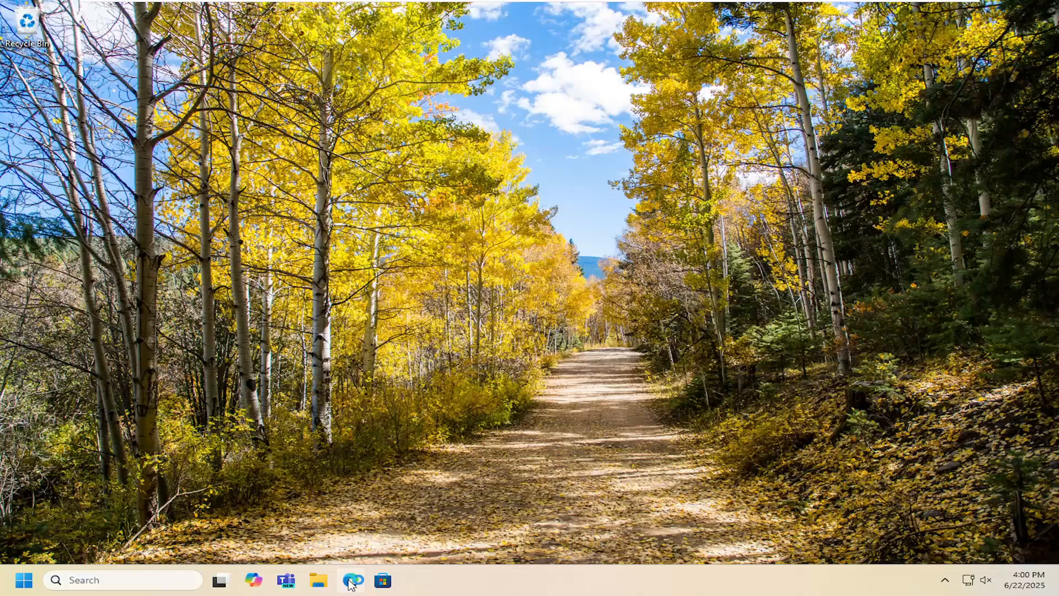
Launch the browser and search for 'hp laserjet 1020 drivers'.
{"action": "left_click", "coordinate": [351, 580]}
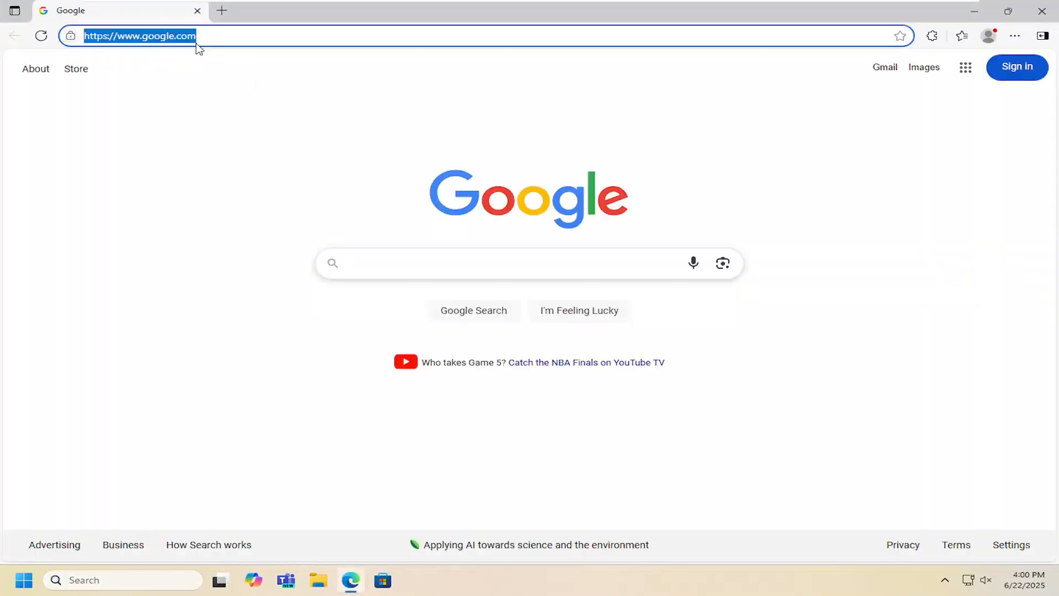
{"action": "type", "text": "hp las"}
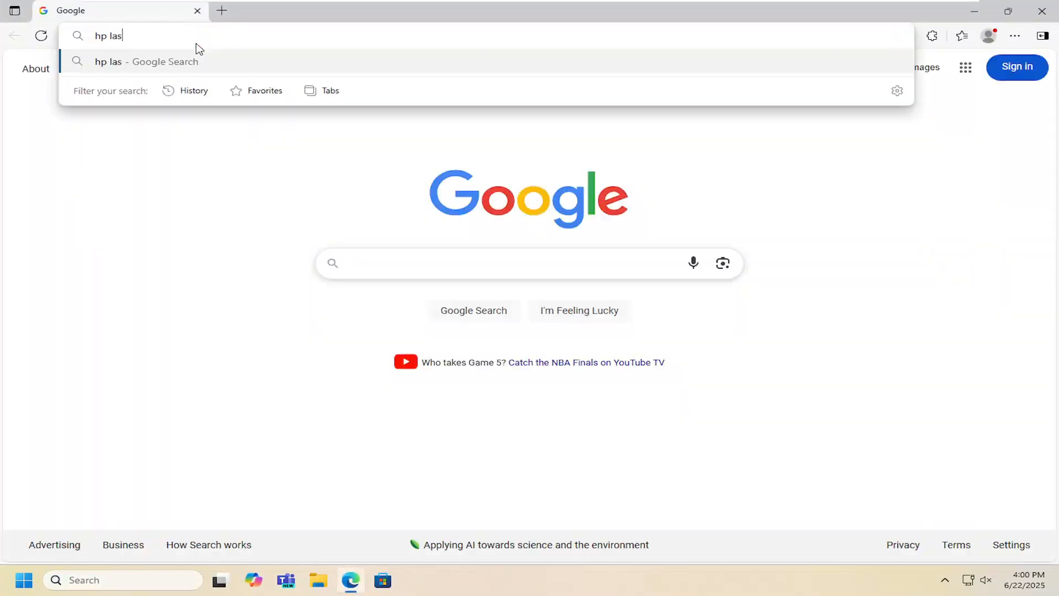
{"action": "type", "text": "erjet 102"}
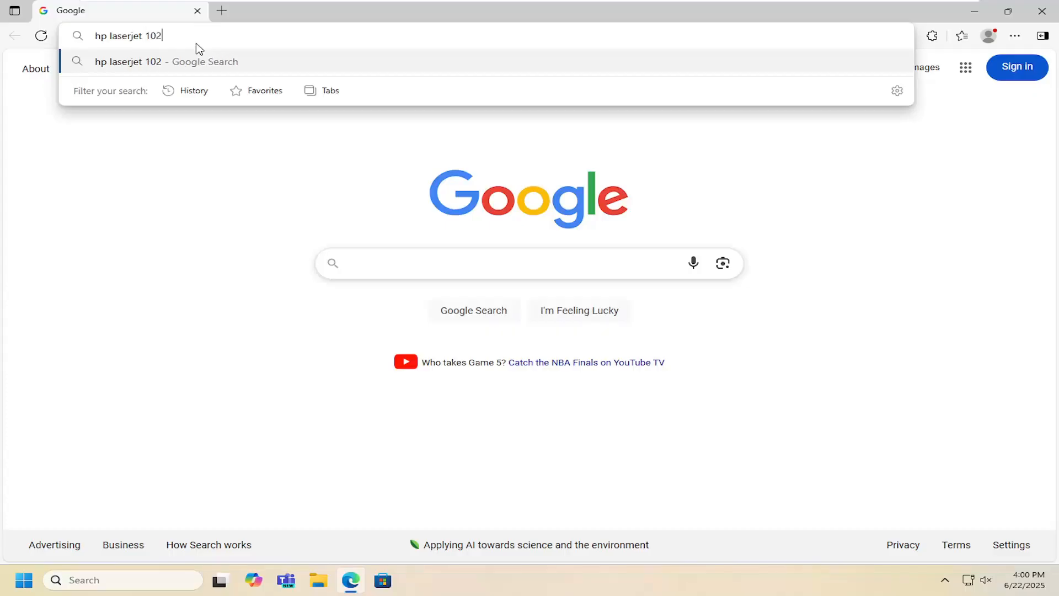
{"action": "key", "text": "Return"}
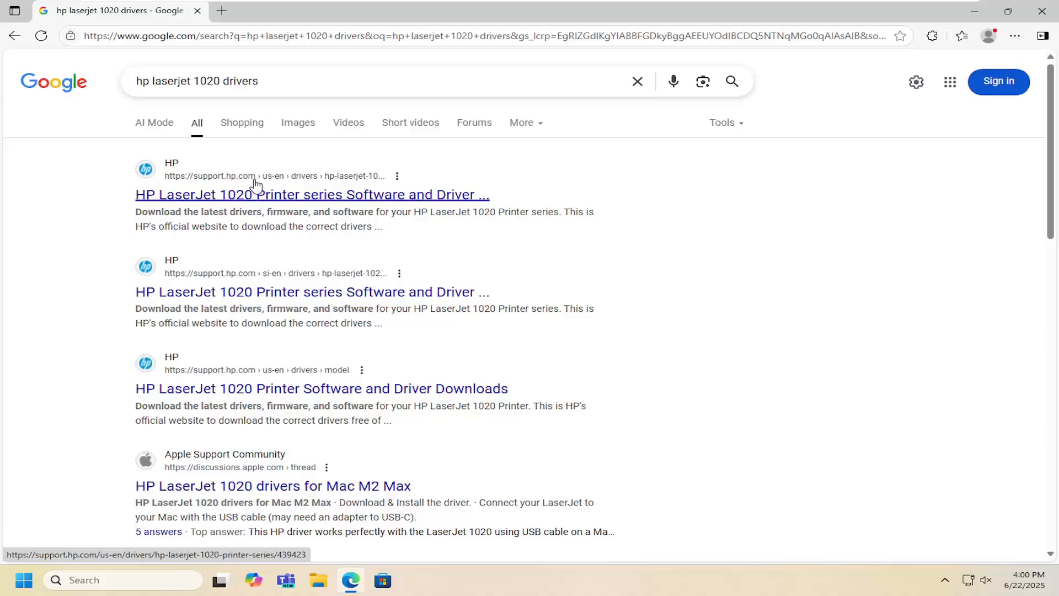
{"action": "mouse_move", "coordinate": [153, 188]}
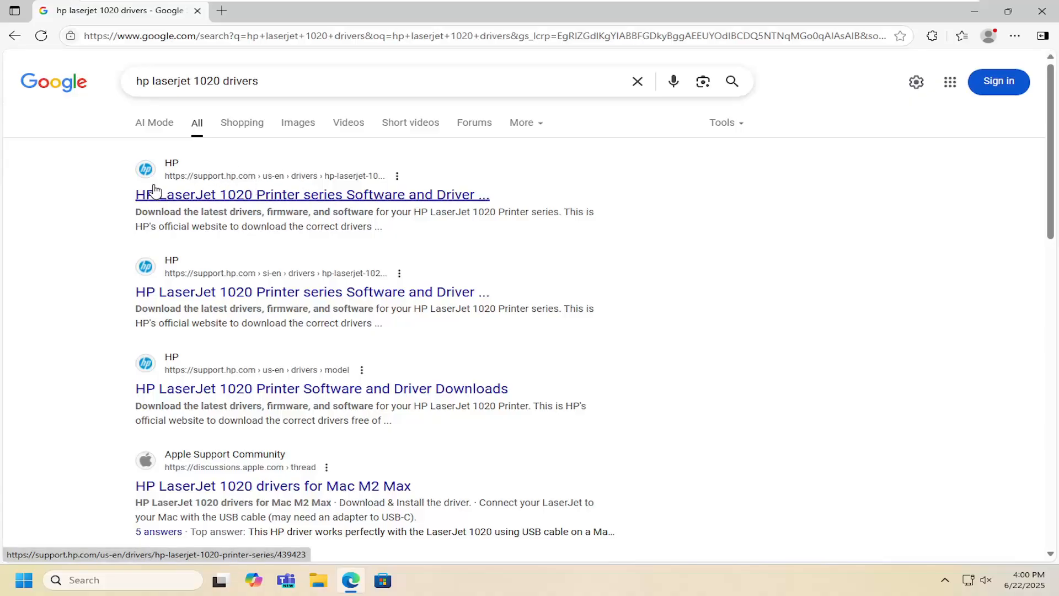
{"action": "mouse_move", "coordinate": [341, 196]}
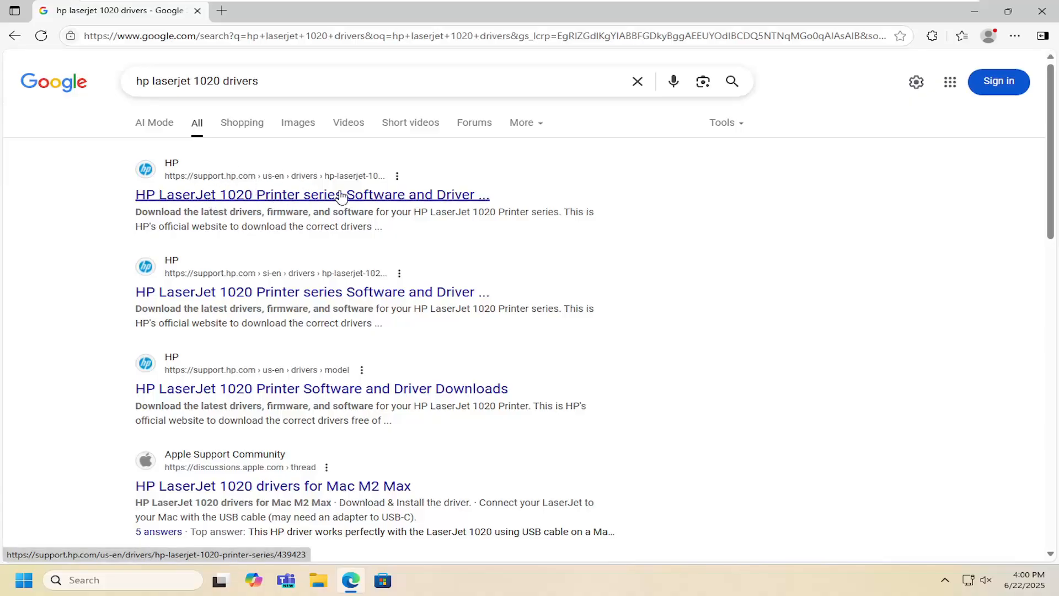
Open the official HP support result and scroll down to the driver list.
{"action": "left_click", "coordinate": [311, 194]}
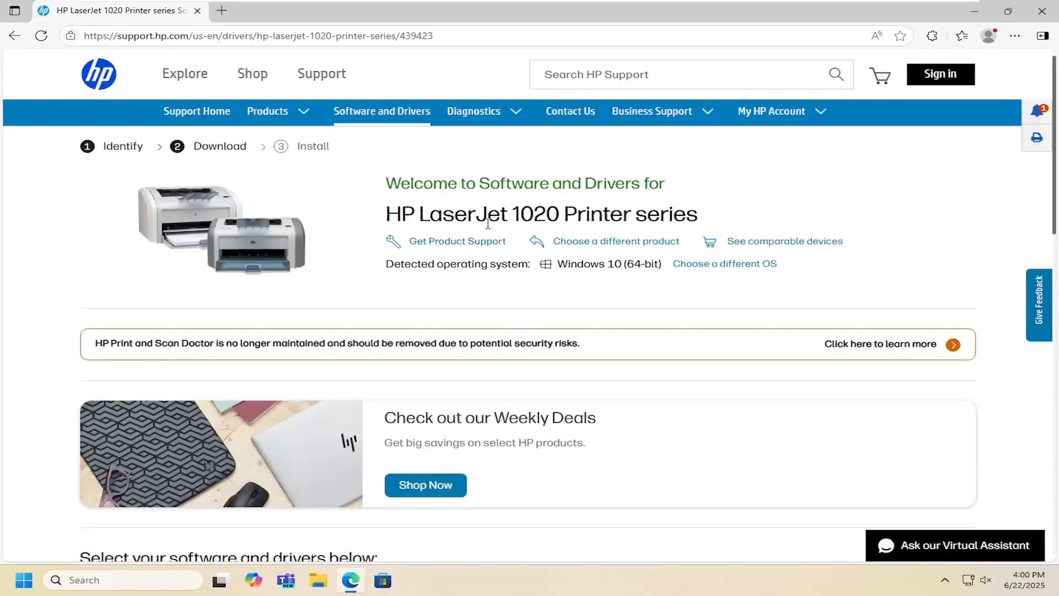
{"action": "scroll", "scroll_direction": "down", "scroll_amount": 3}
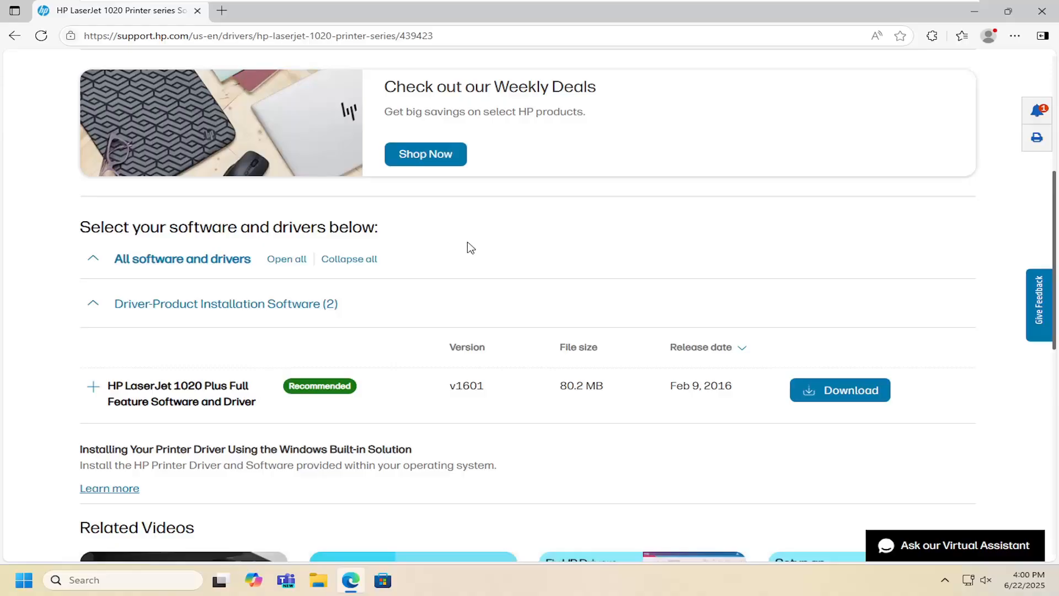
{"action": "scroll", "scroll_direction": "down", "scroll_amount": 3}
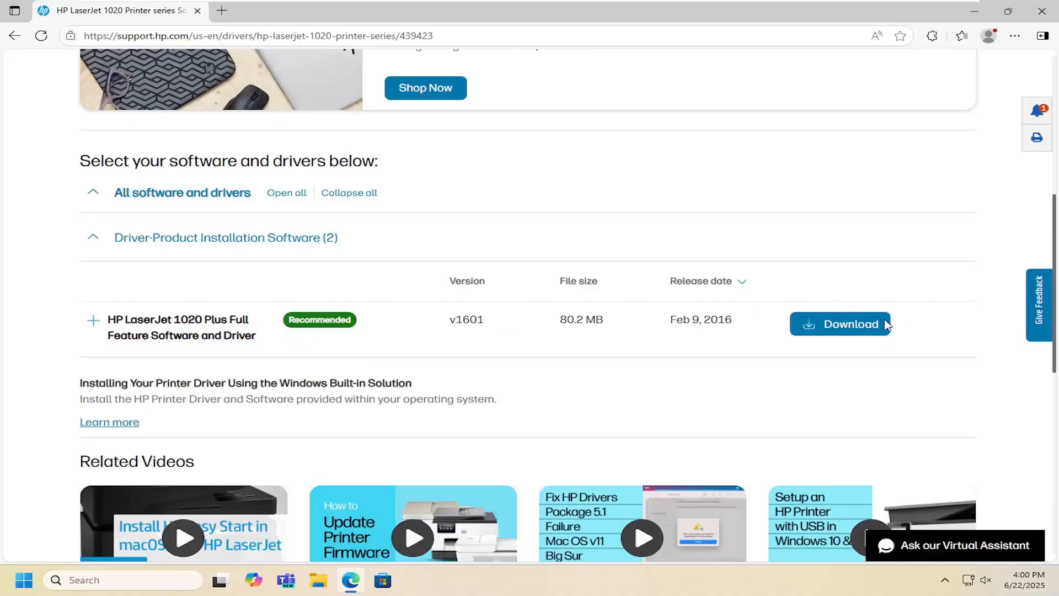
Download the recommended Full Feature Software and Driver package and run the installer.
{"action": "left_click", "coordinate": [841, 324]}
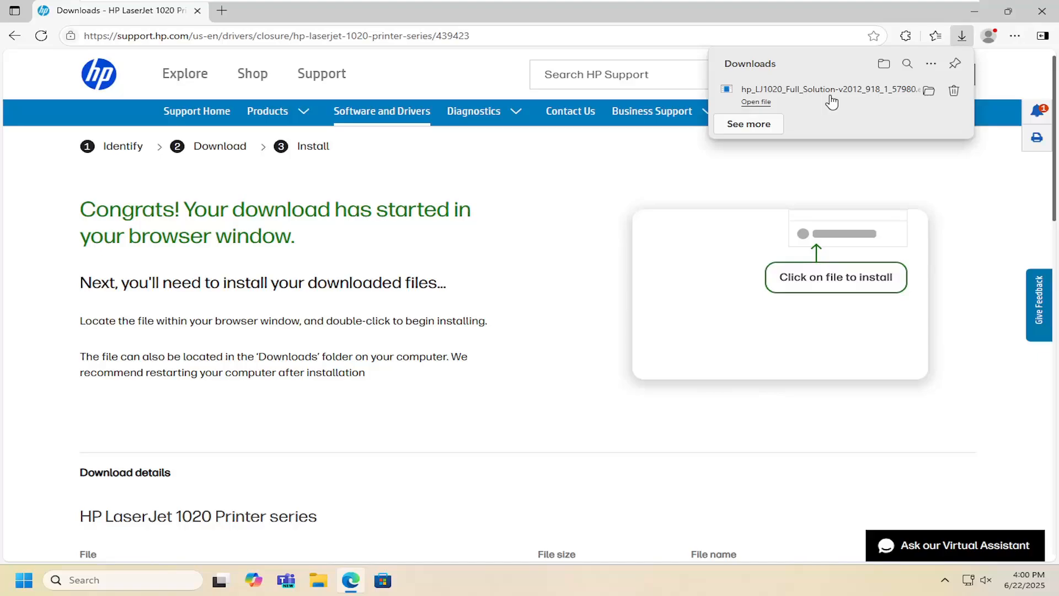
{"action": "left_click", "coordinate": [756, 102]}
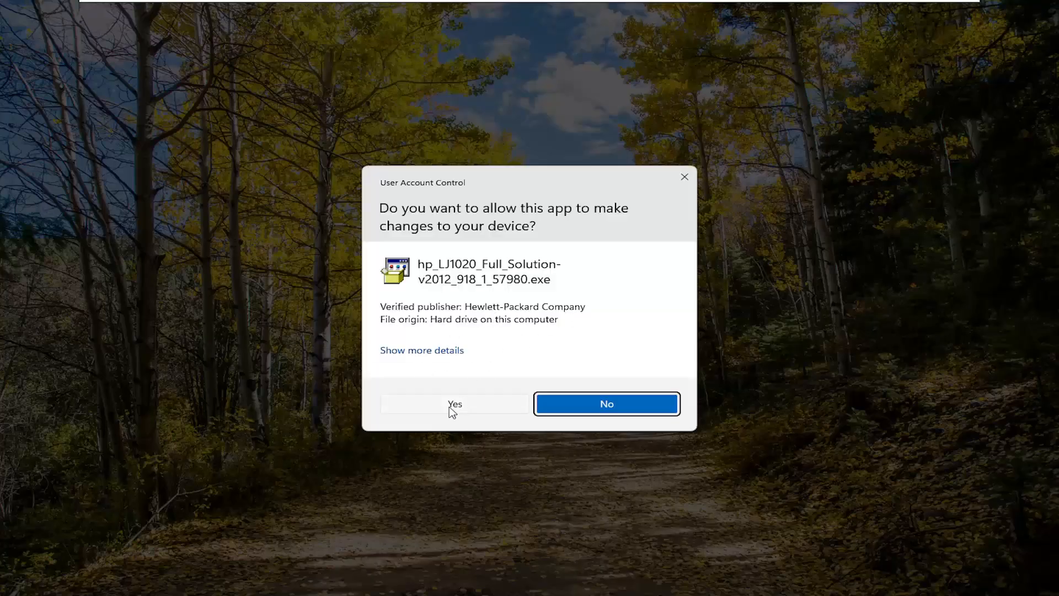
Allow the installer in User Account Control and start the HP software installation.
{"action": "left_click", "coordinate": [455, 403]}
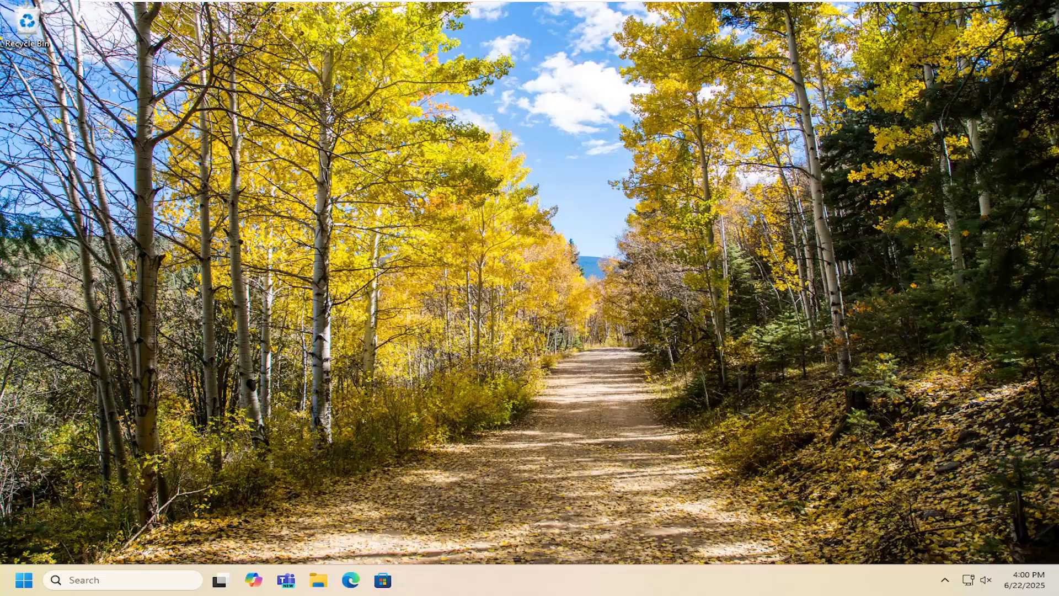
{"action": "left_click", "coordinate": [415, 580]}
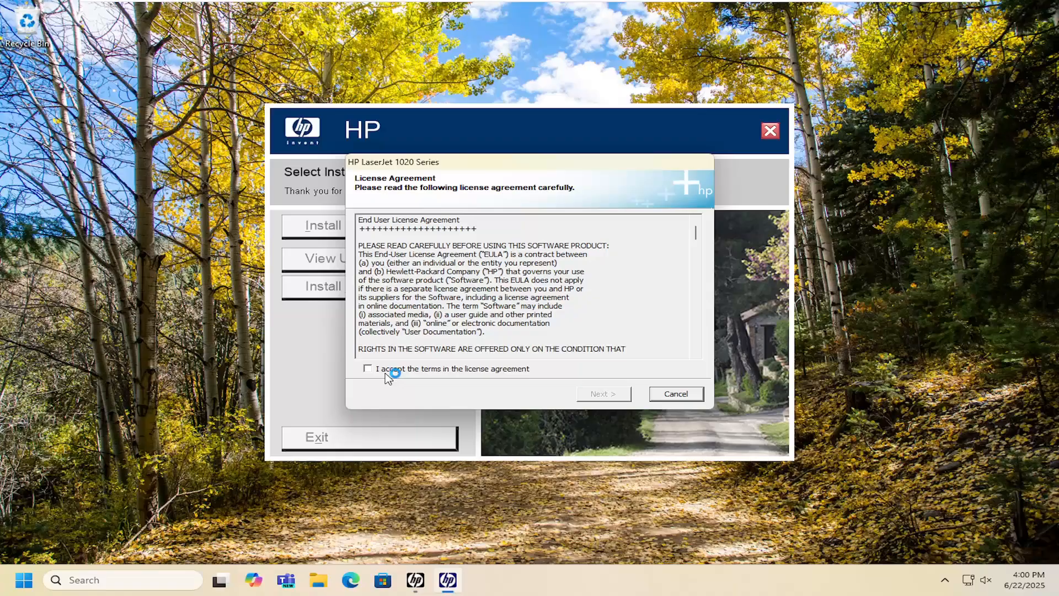
{"action": "left_click", "coordinate": [676, 394]}
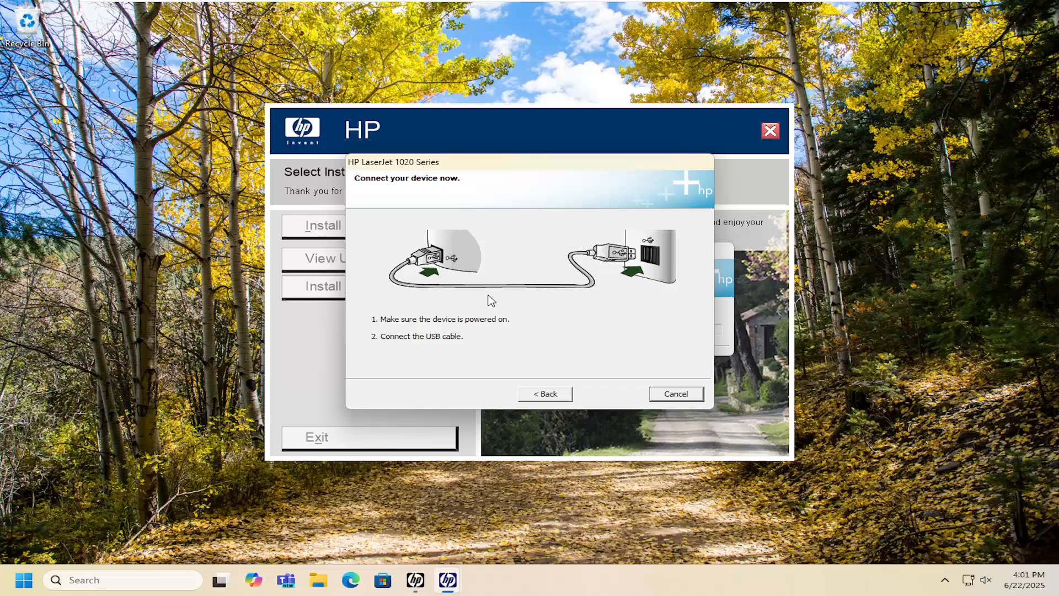
{"action": "mouse_move", "coordinate": [535, 270]}
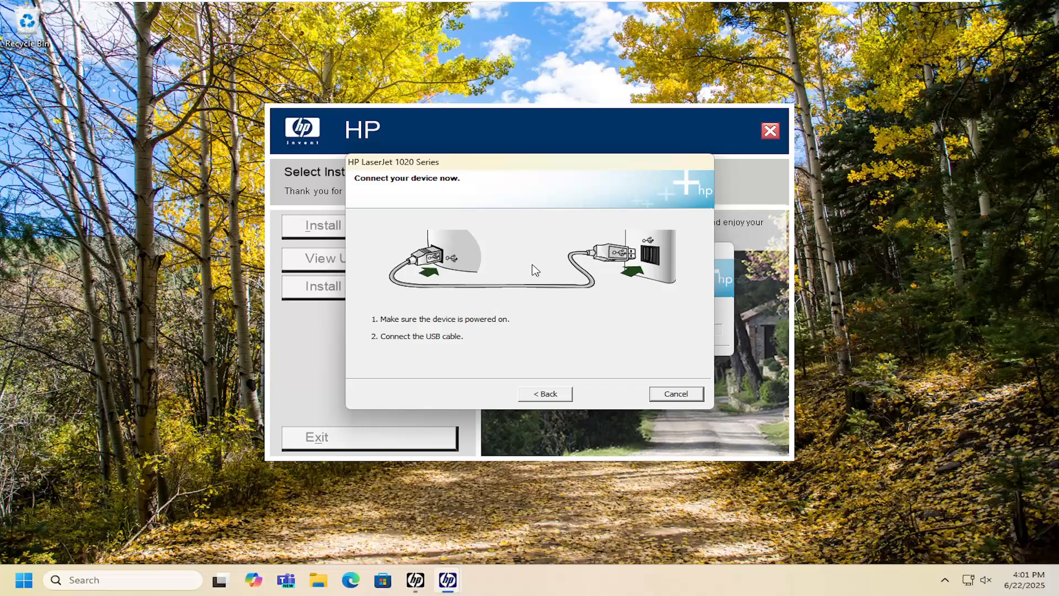
{"action": "mouse_move", "coordinate": [508, 309]}
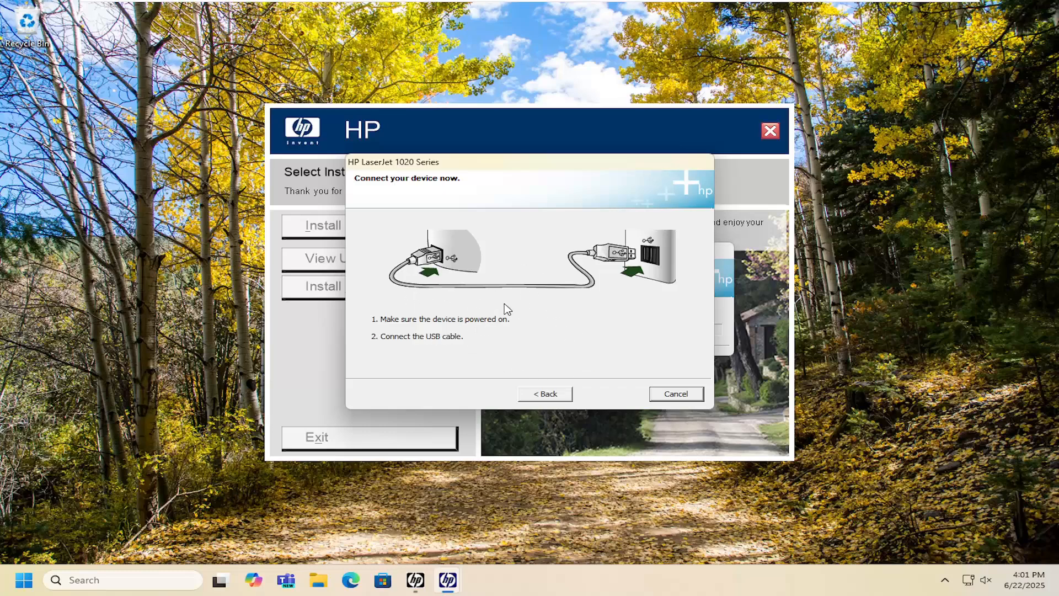